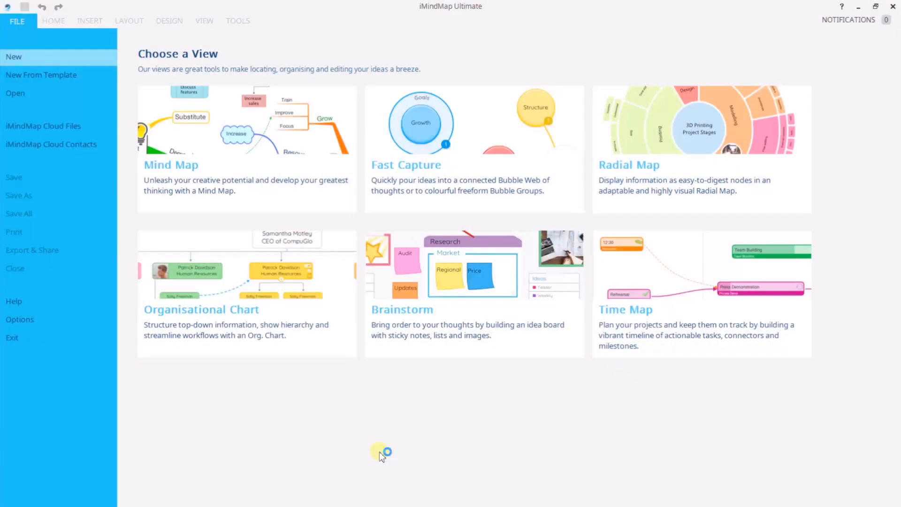
mouse_move(346, 465)
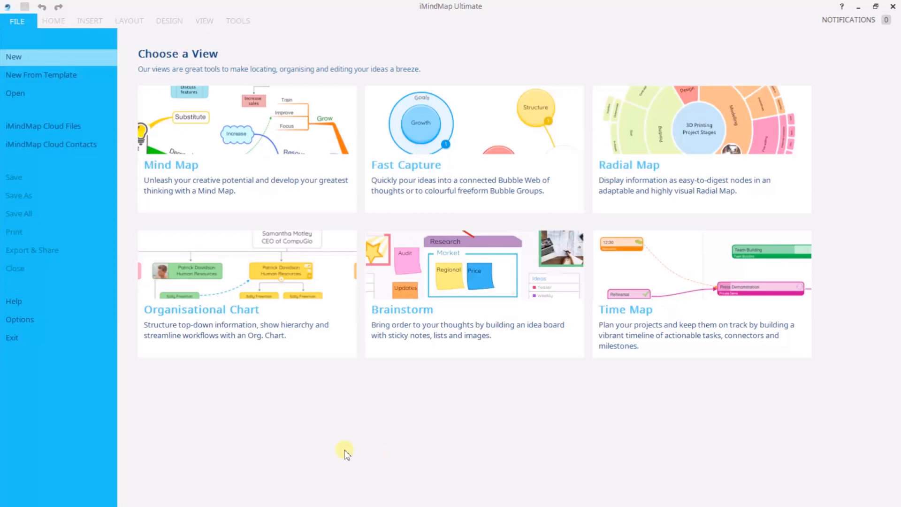
mouse_move(202, 314)
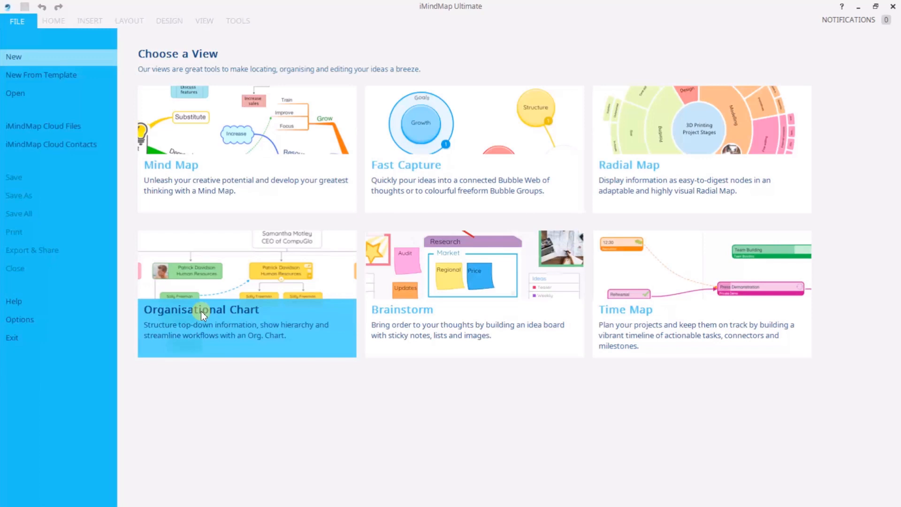
- Create an organisational chart with central node 'Business Plan' and subtitle '2018'
click(200, 310)
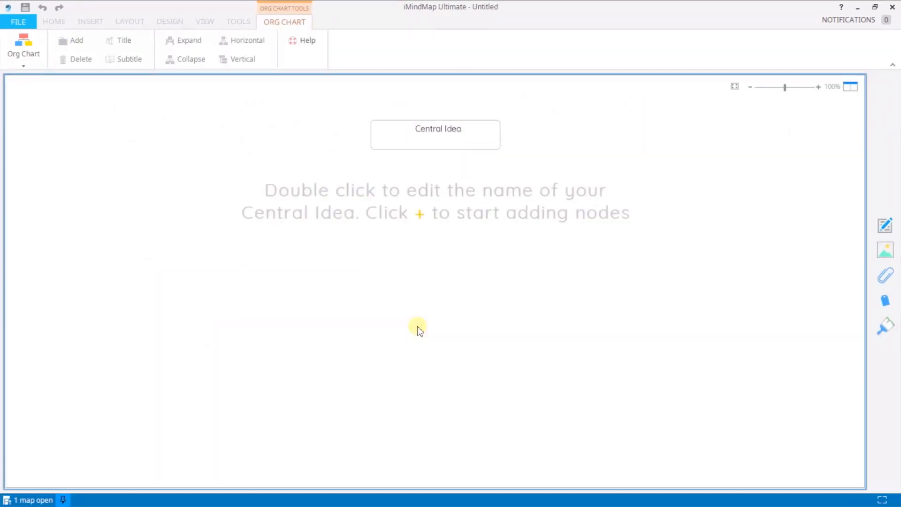
double_click(435, 128)
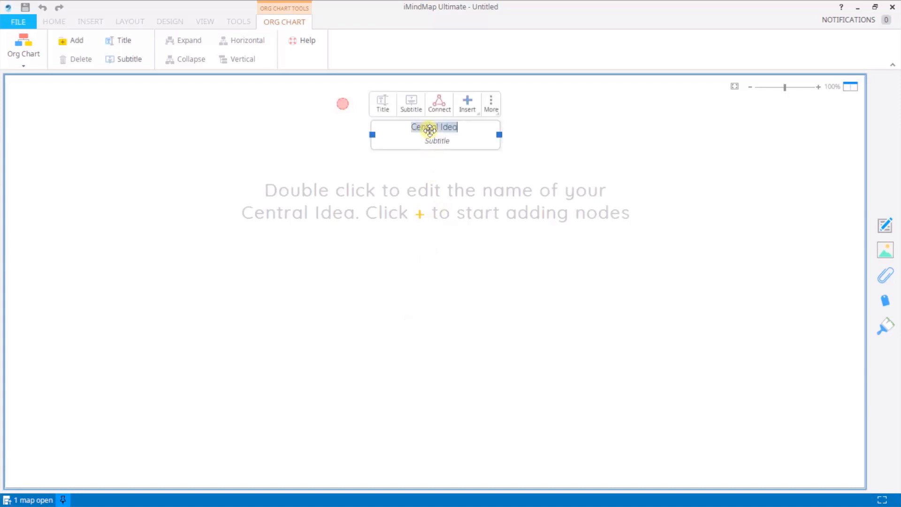
text(Business P)
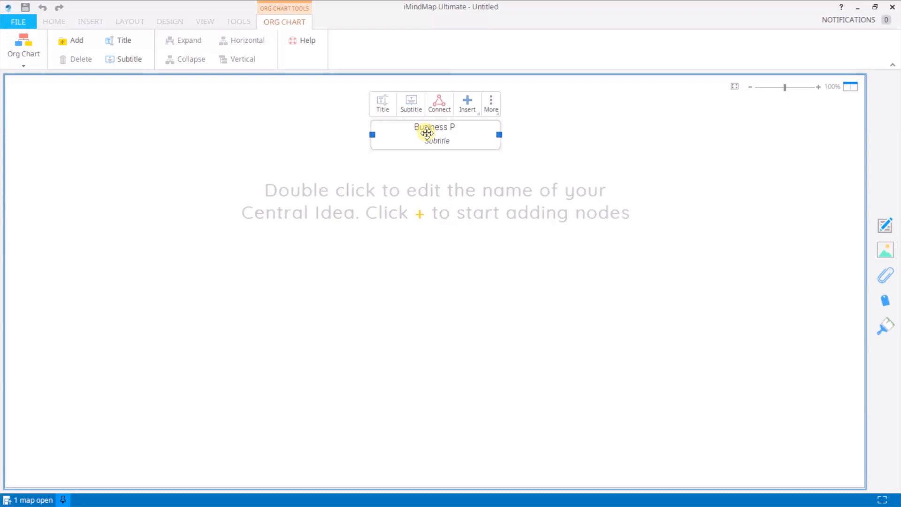
text(lan)
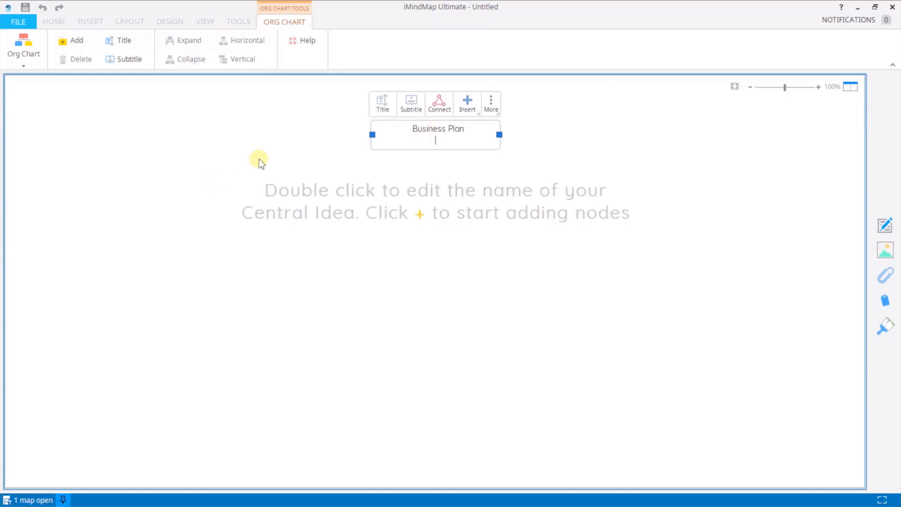
text(2018)
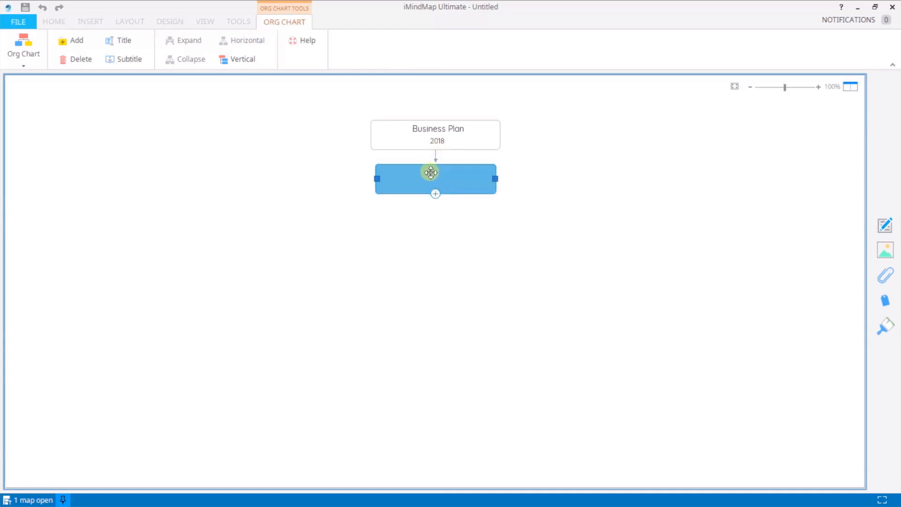
- Name the first child node 'Phase 1' with subtitle 'Research'
click(430, 173)
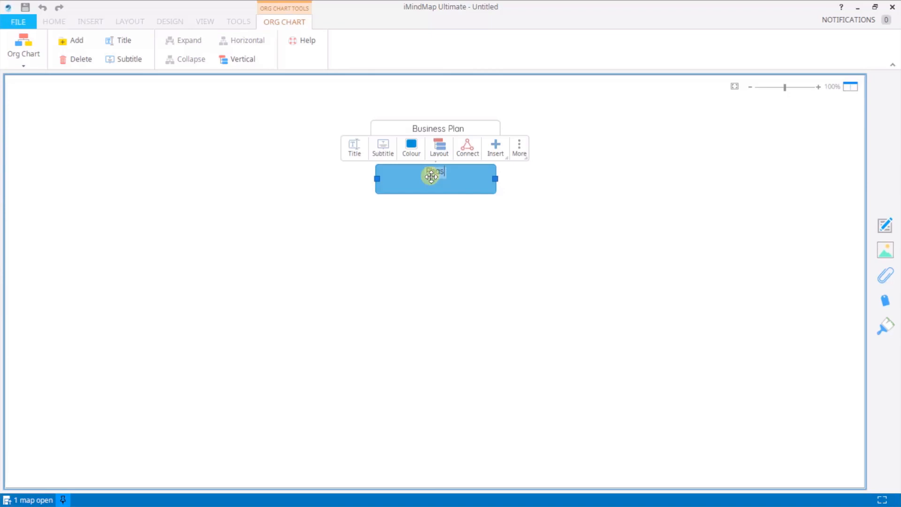
text(Phase 1)
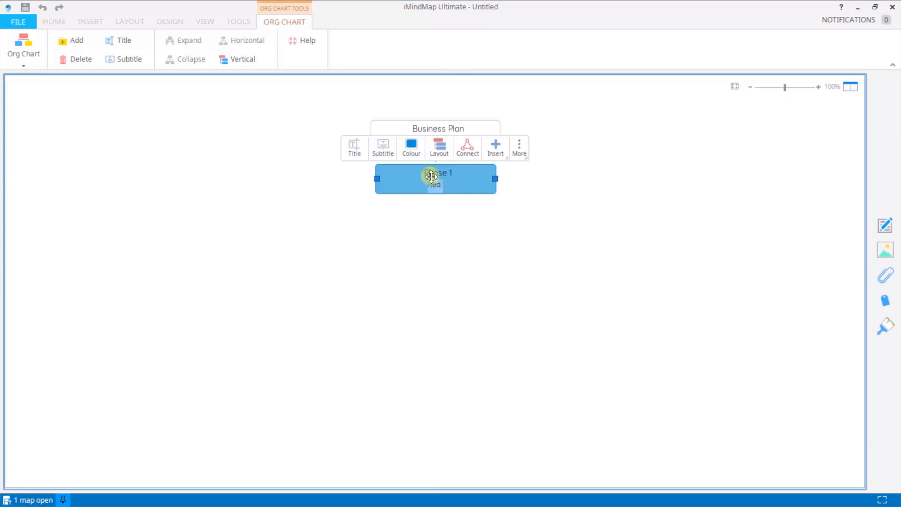
text(Research)
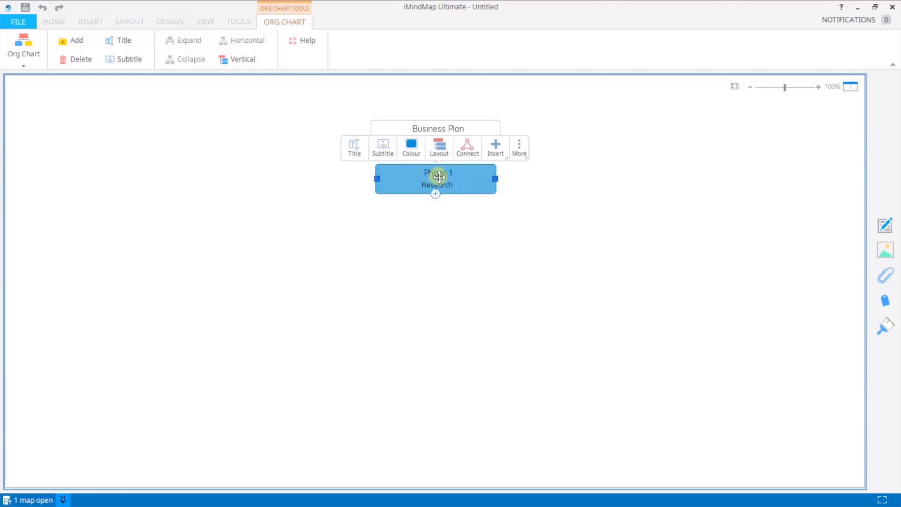
- Add a 'Timeline' child under Phase 1 with subtitle '6 months'
click(435, 194)
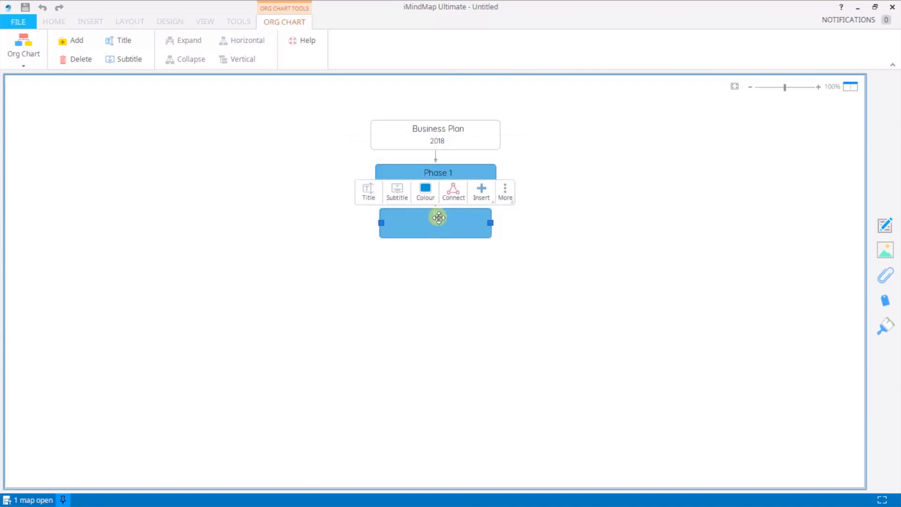
text(Timeline)
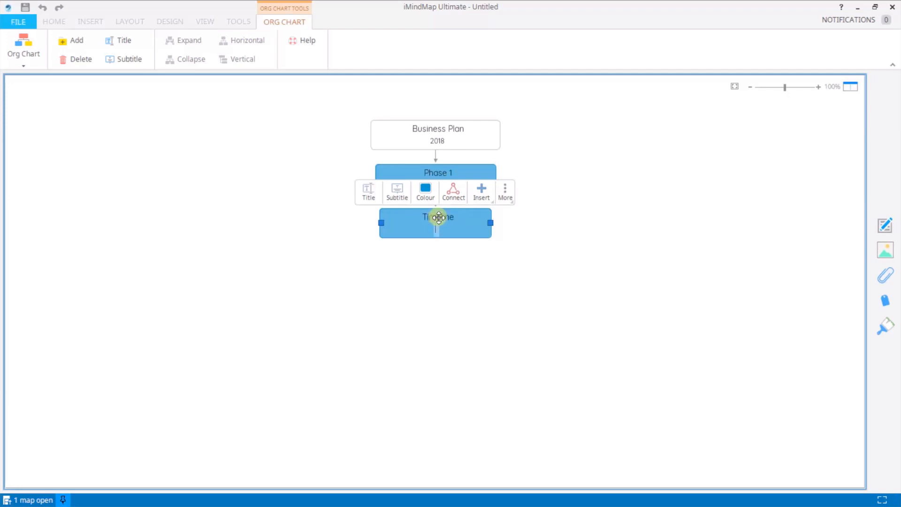
text(6 months)
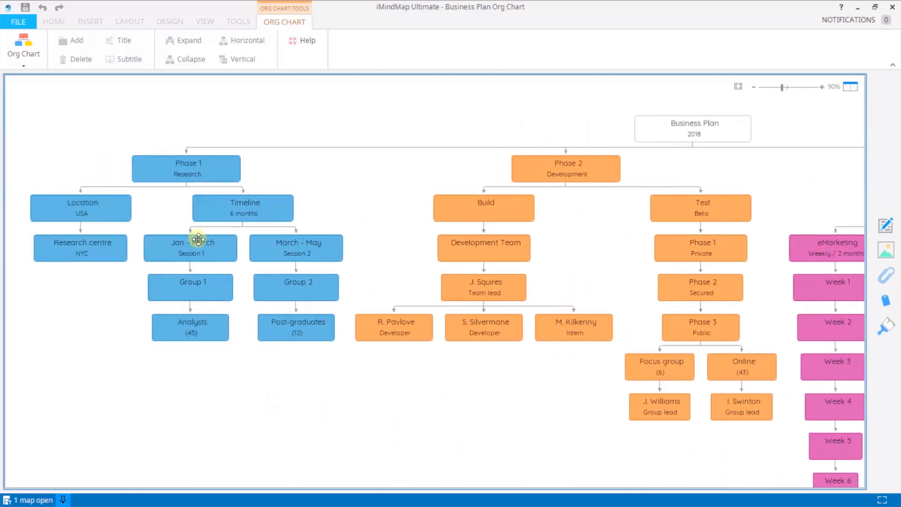
- Select the Phase 1 node to bring up its floating toolbar
click(187, 168)
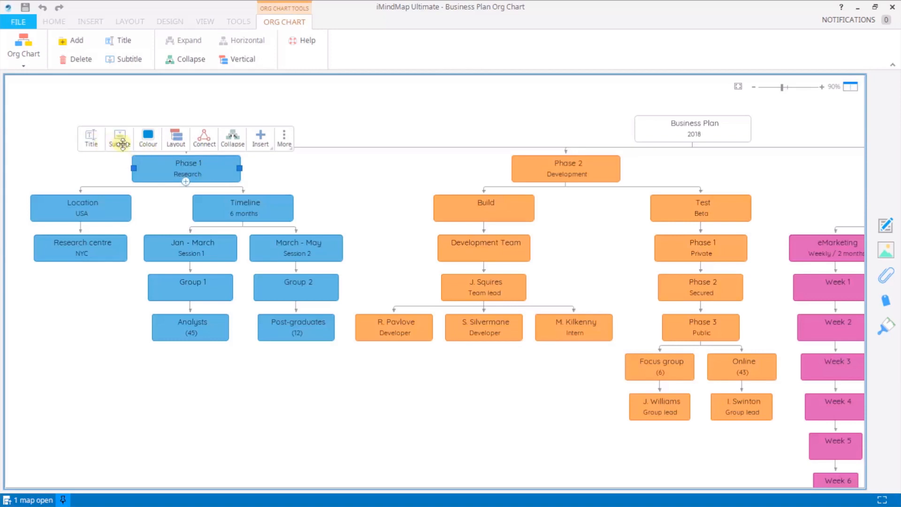
mouse_move(268, 147)
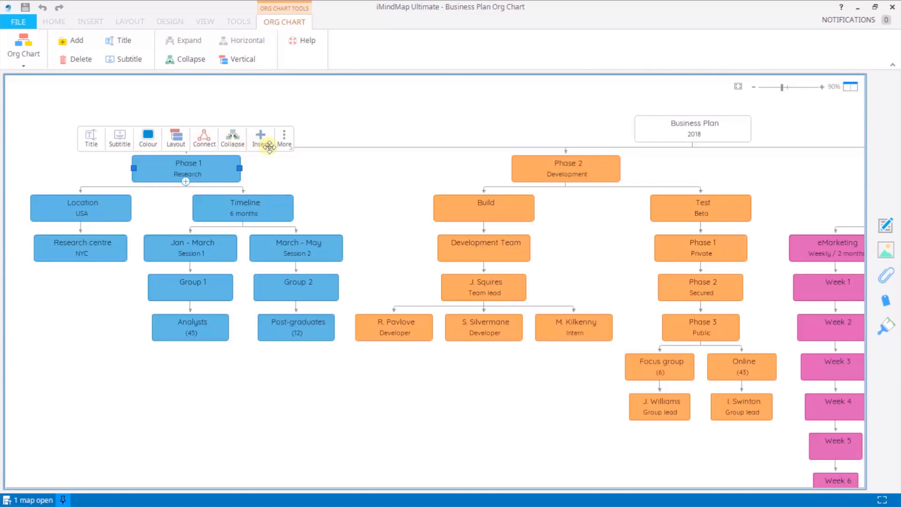
mouse_move(91, 136)
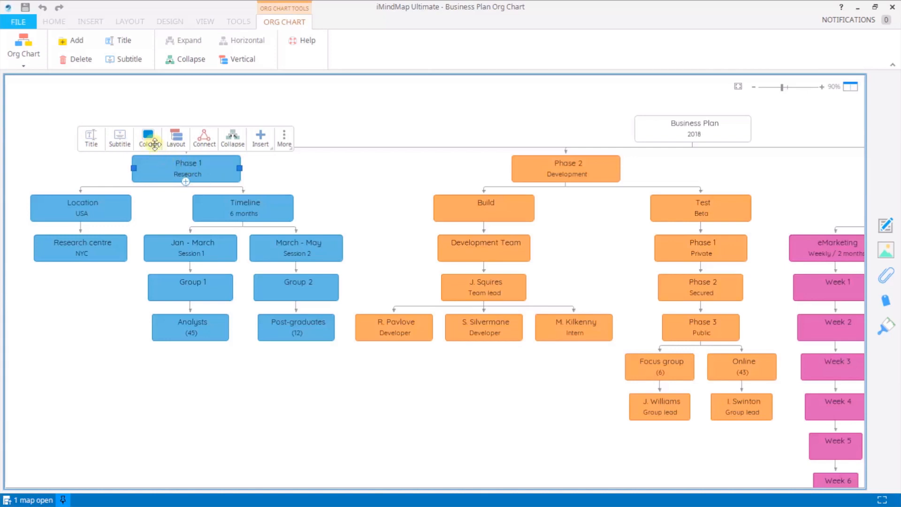
- Colour the Phase 1 branch light blue and the Jan - March sub-branch mauve
click(148, 136)
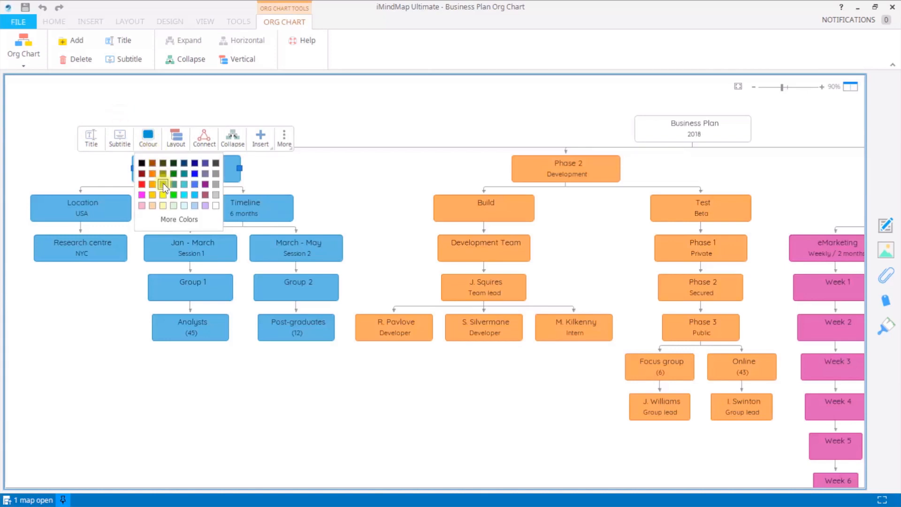
click(163, 183)
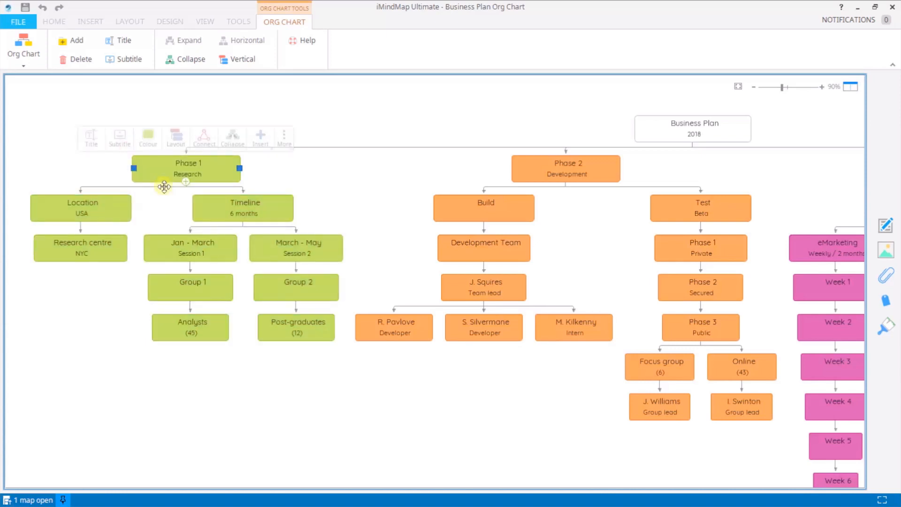
mouse_move(125, 201)
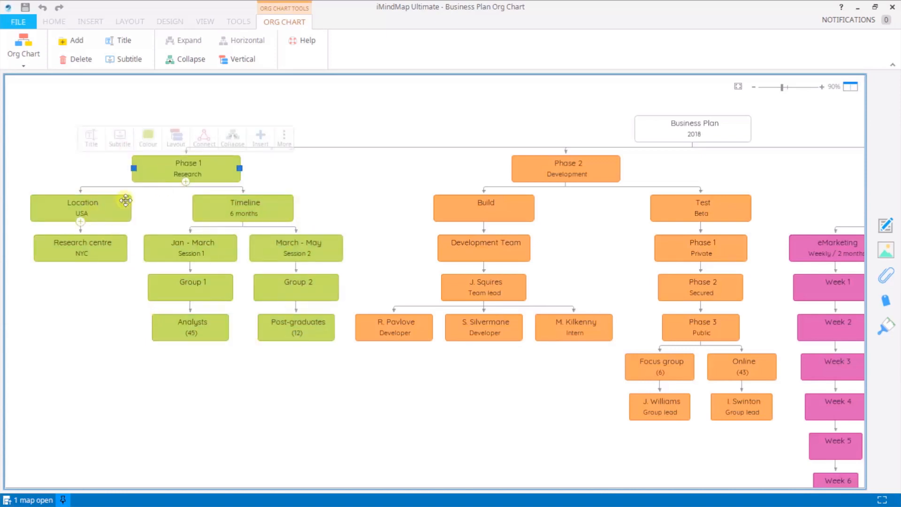
click(147, 138)
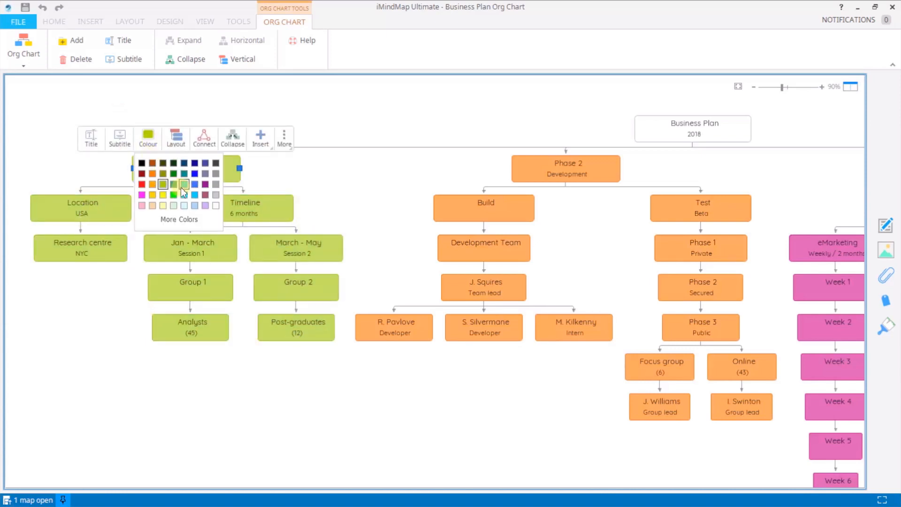
click(183, 185)
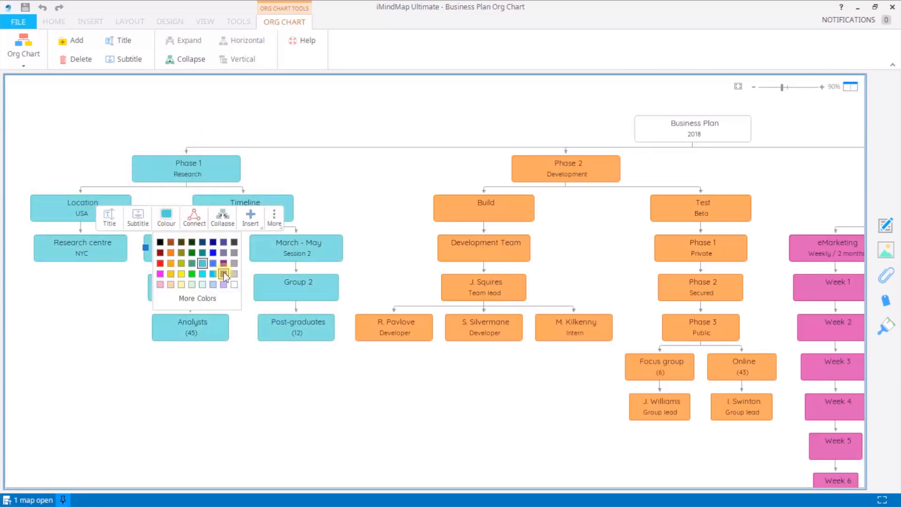
click(224, 273)
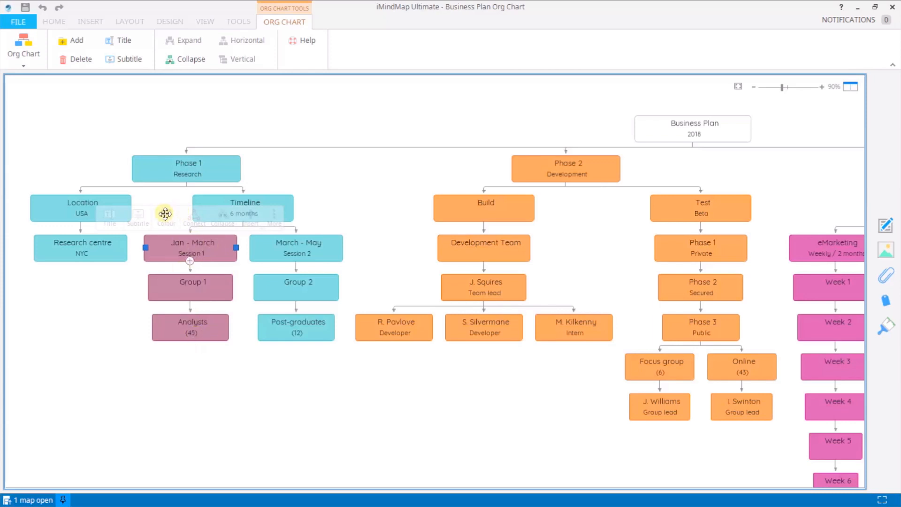
click(187, 169)
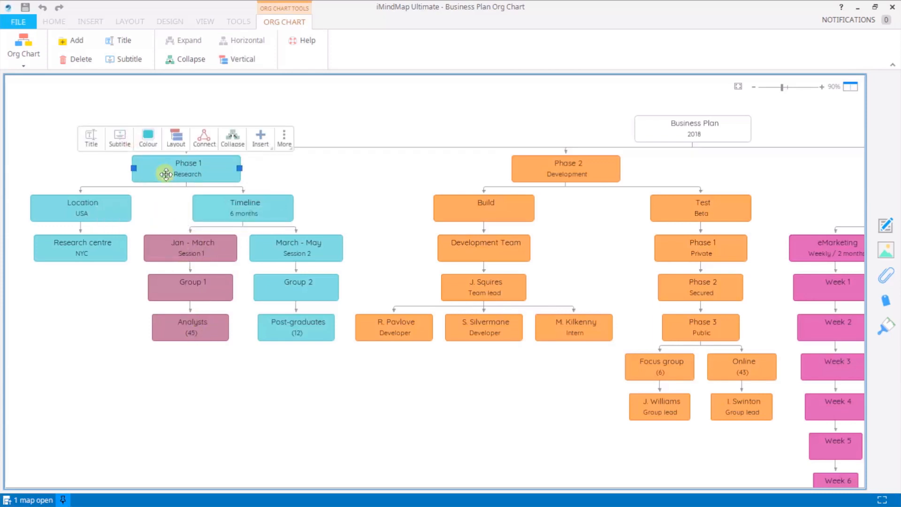
mouse_move(176, 143)
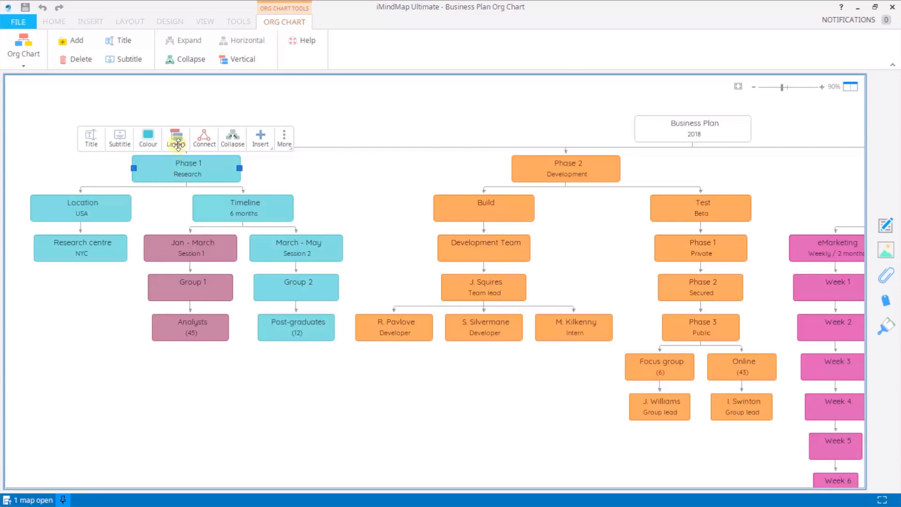
- Switch Phase 1's layout to a vertical, indented list
click(176, 138)
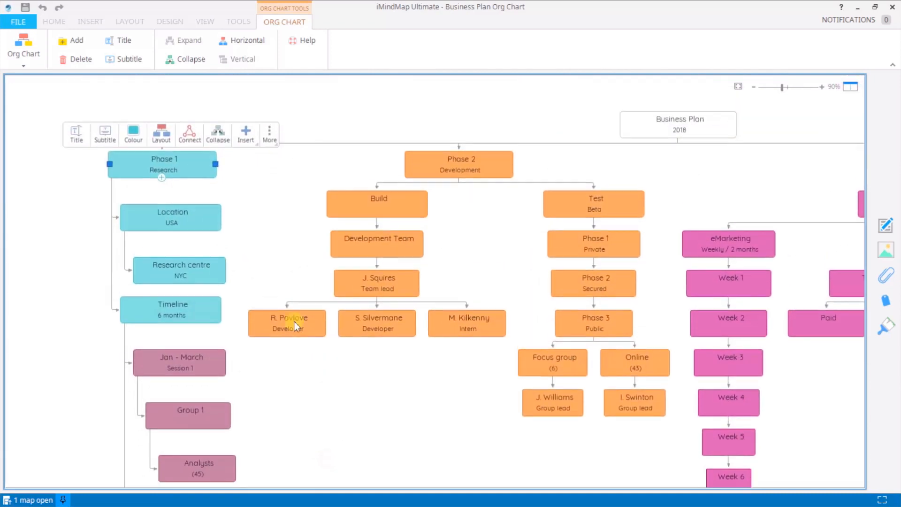
scroll(down, 3)
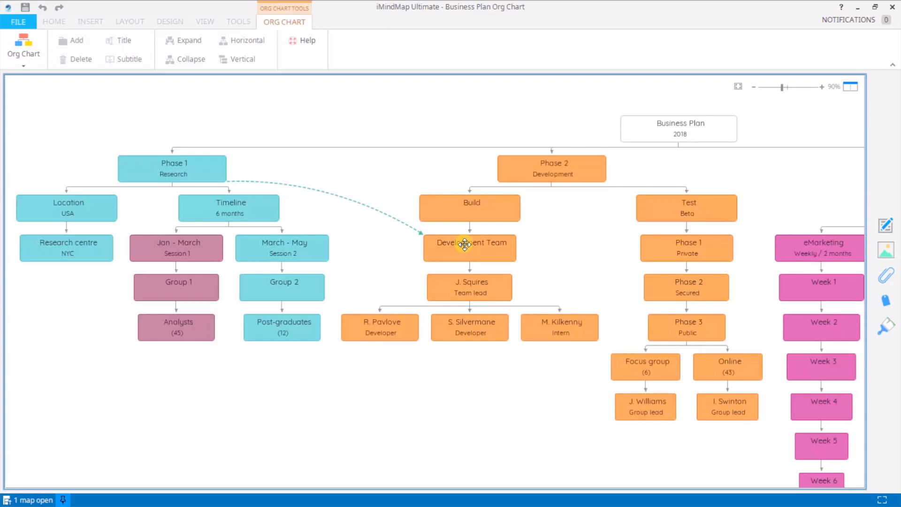
- Draw a dashed arrow from Development Team to Group 1
click(470, 208)
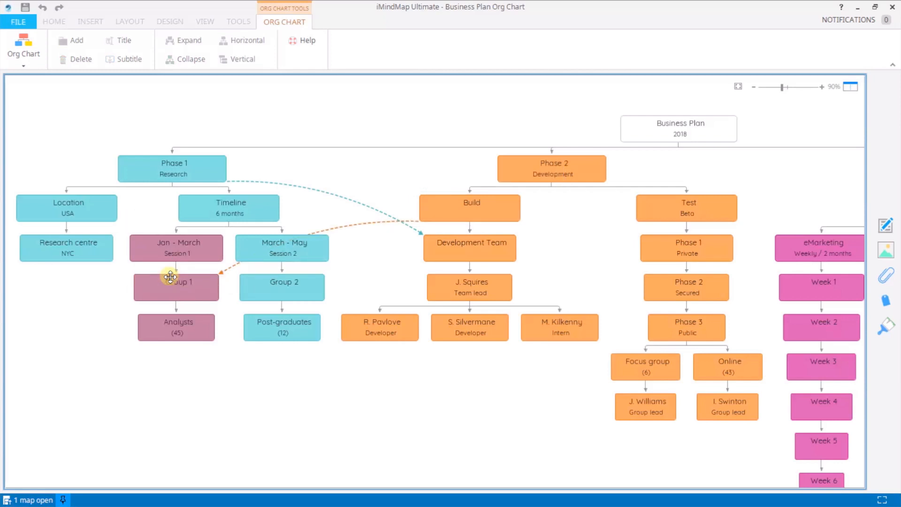
mouse_move(560, 209)
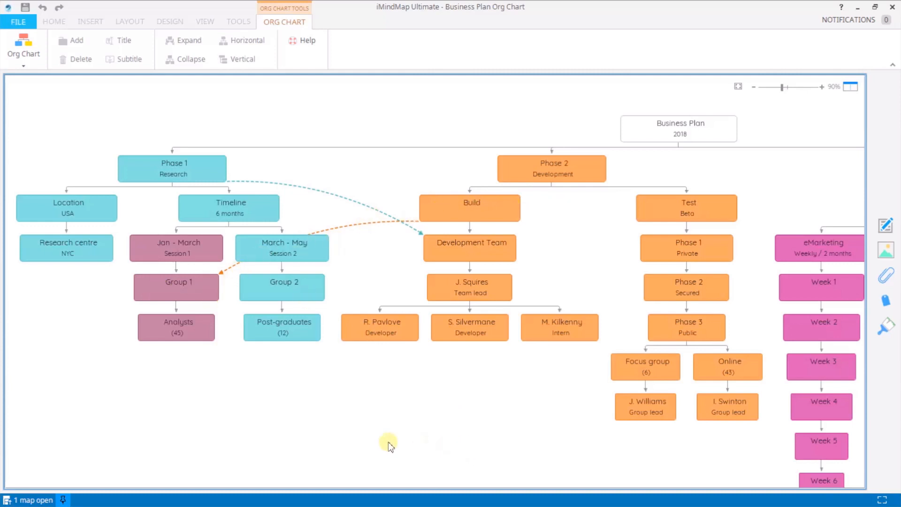
click(552, 168)
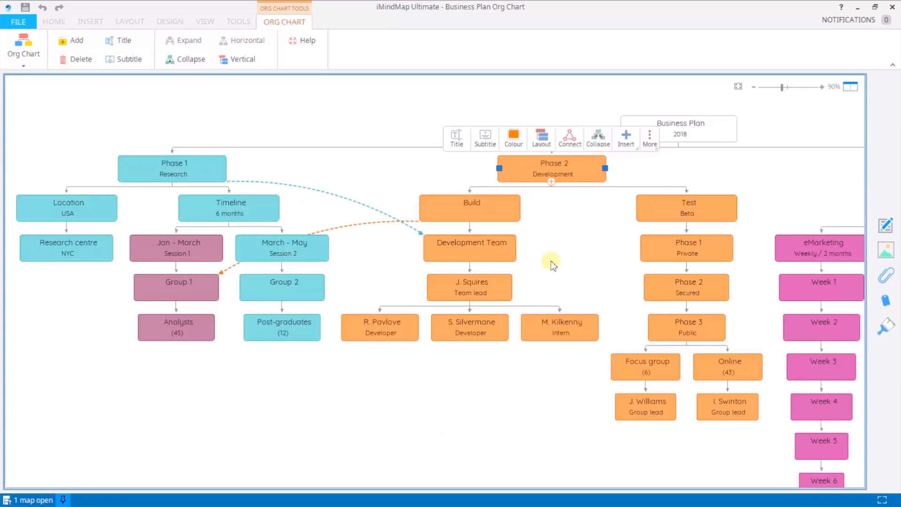
mouse_move(599, 137)
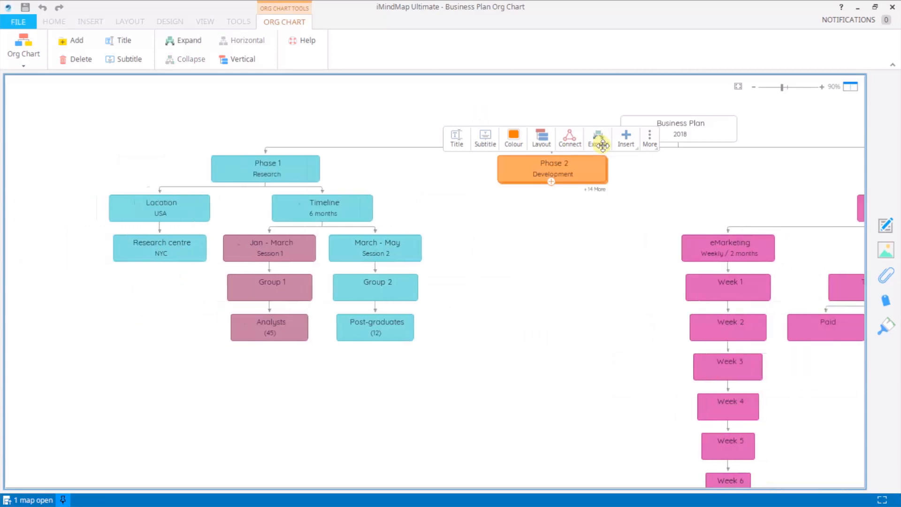
click(597, 136)
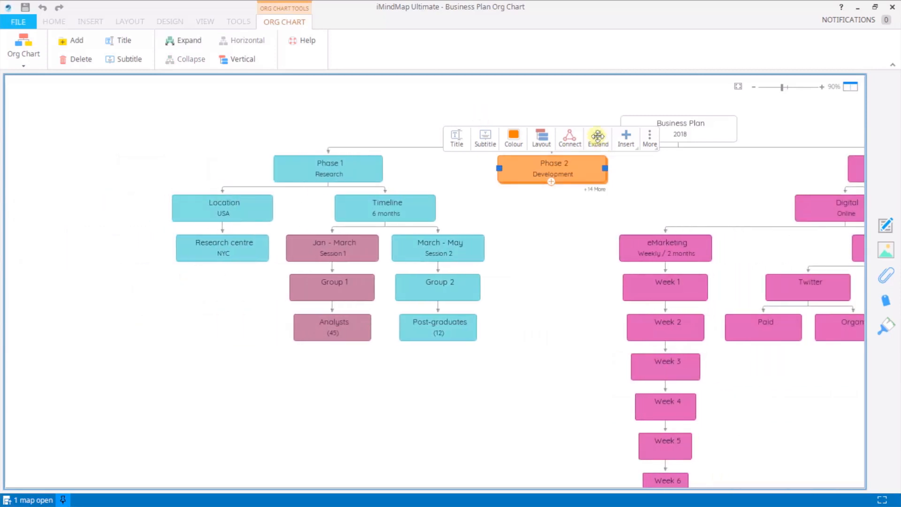
click(598, 136)
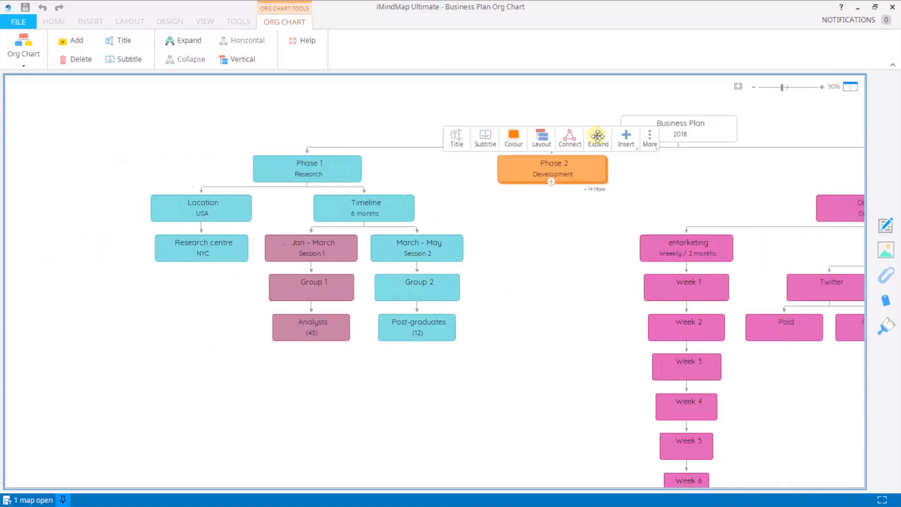
click(598, 136)
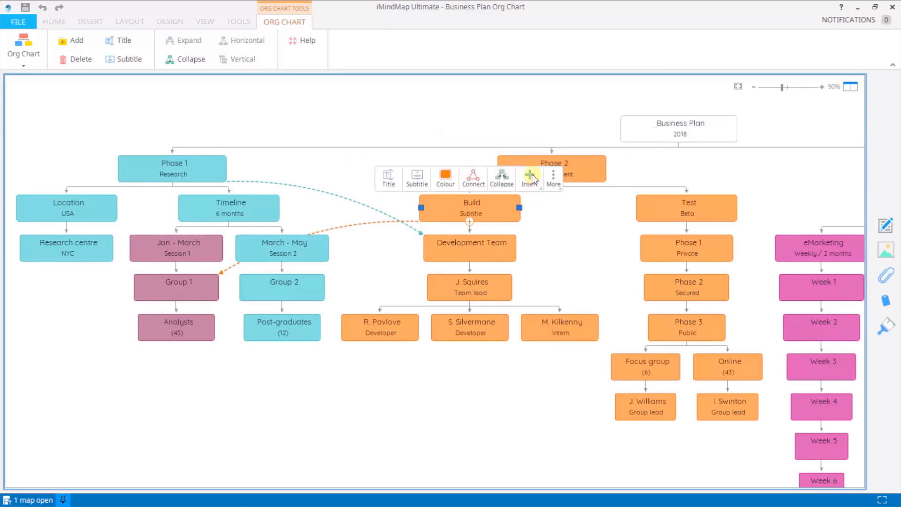
- Open the Build node's Insert menu and reveal the Attachment options
click(529, 177)
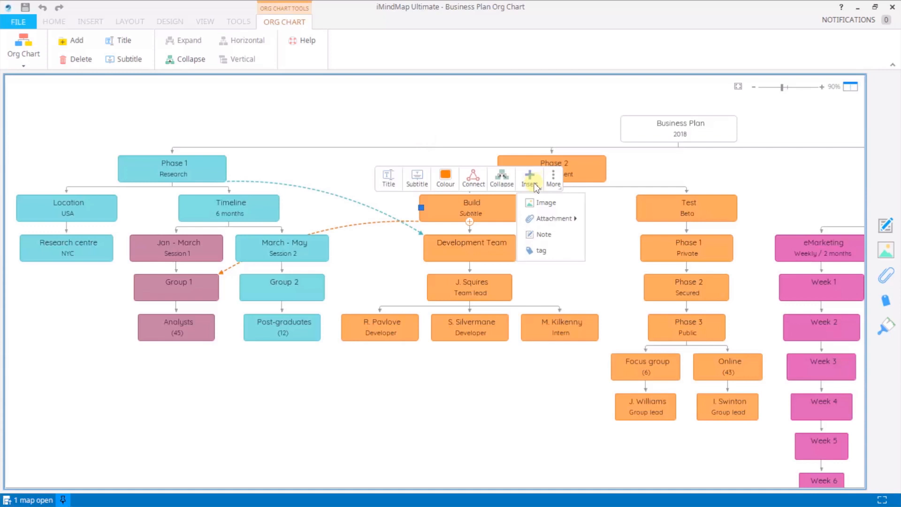
click(554, 219)
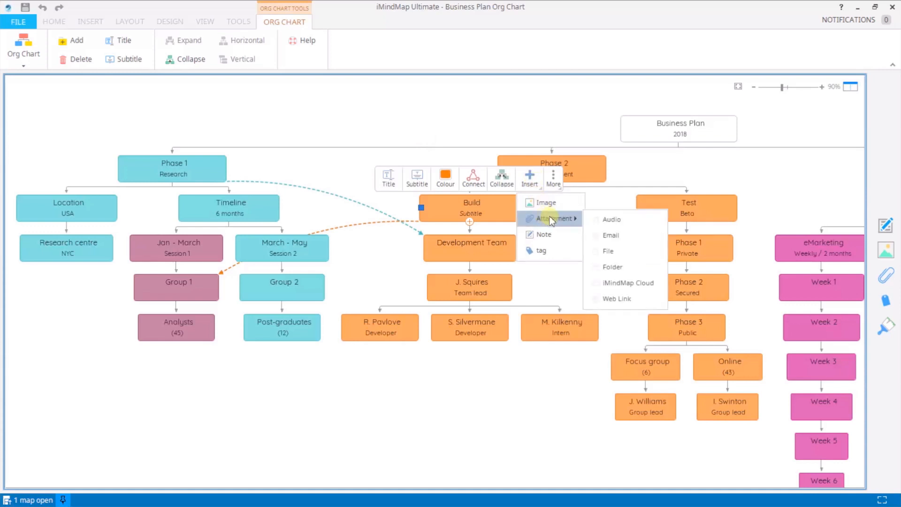
mouse_move(635, 257)
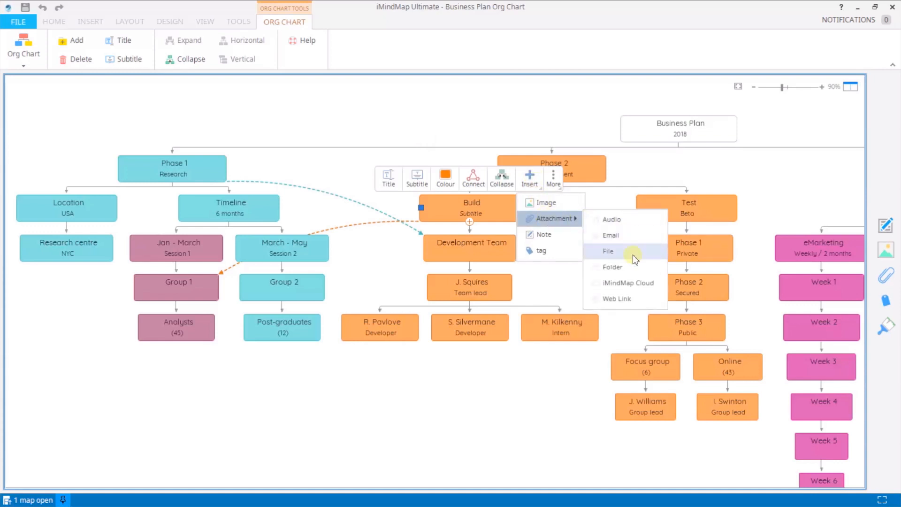
mouse_move(639, 295)
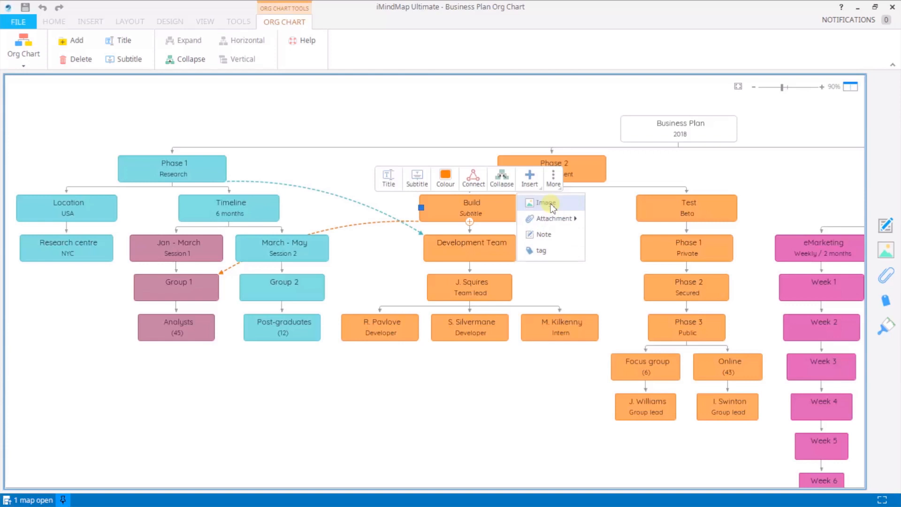
- Add remote 'tool' and 'clock' images to Build and Timeline
click(543, 203)
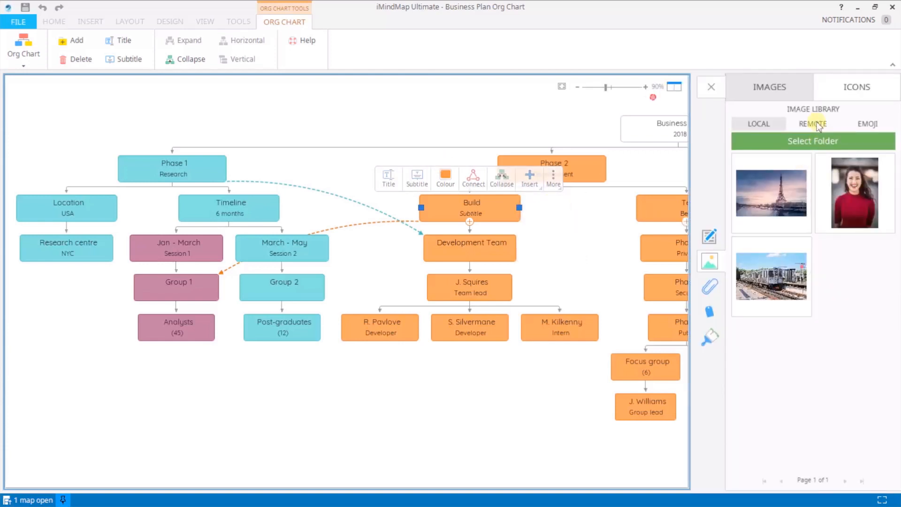
click(868, 123)
text(calendar)
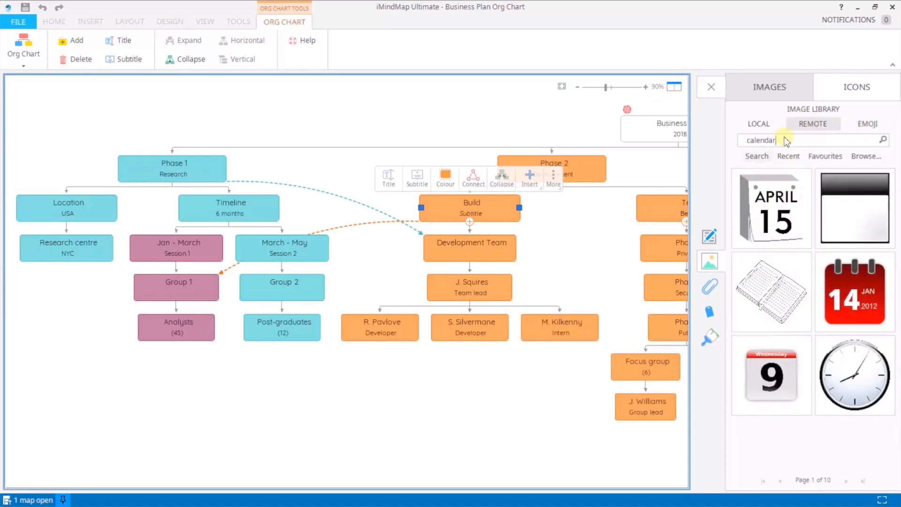
text(tool)
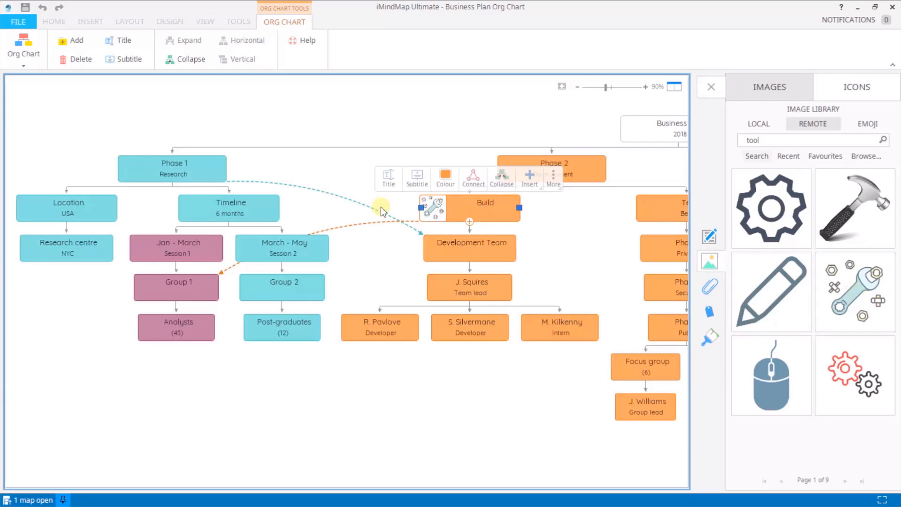
text(clock)
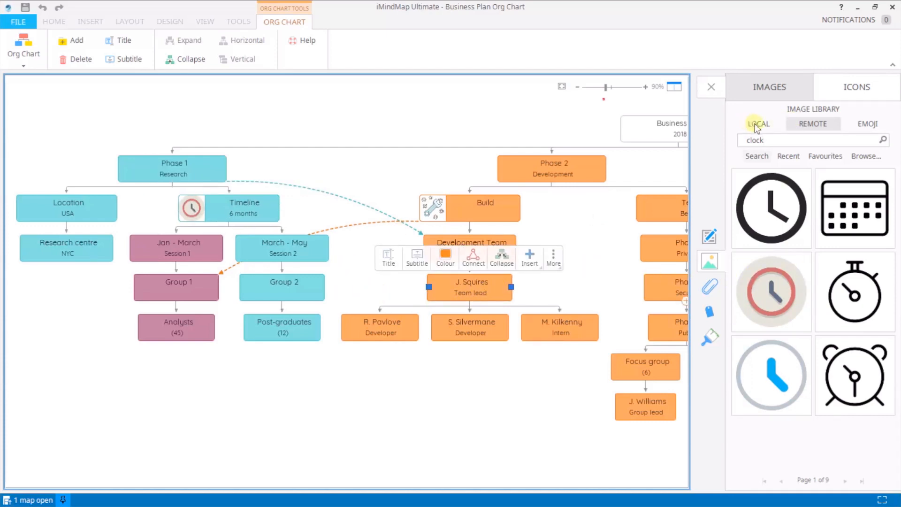
click(759, 124)
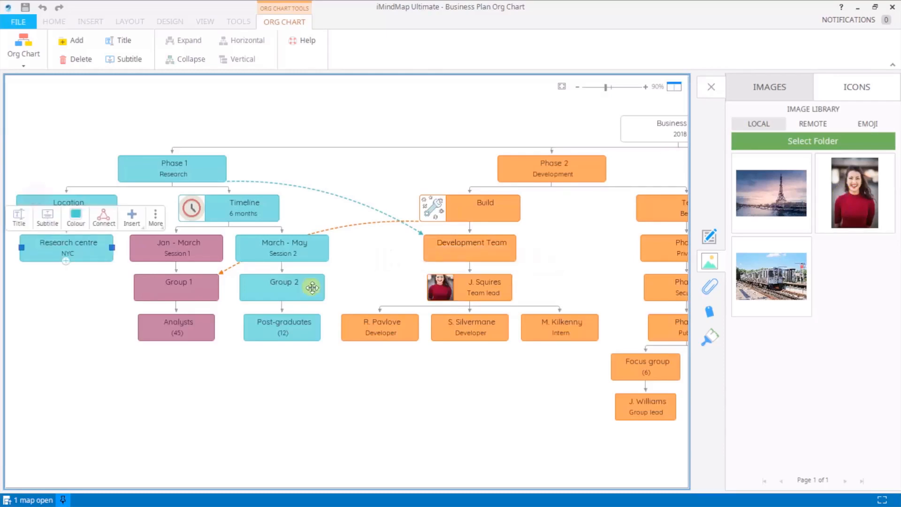
click(868, 124)
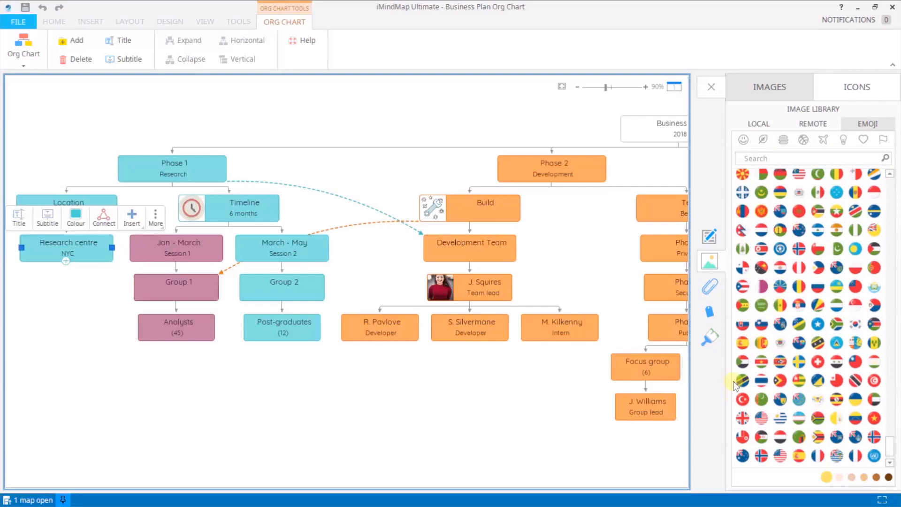
click(761, 418)
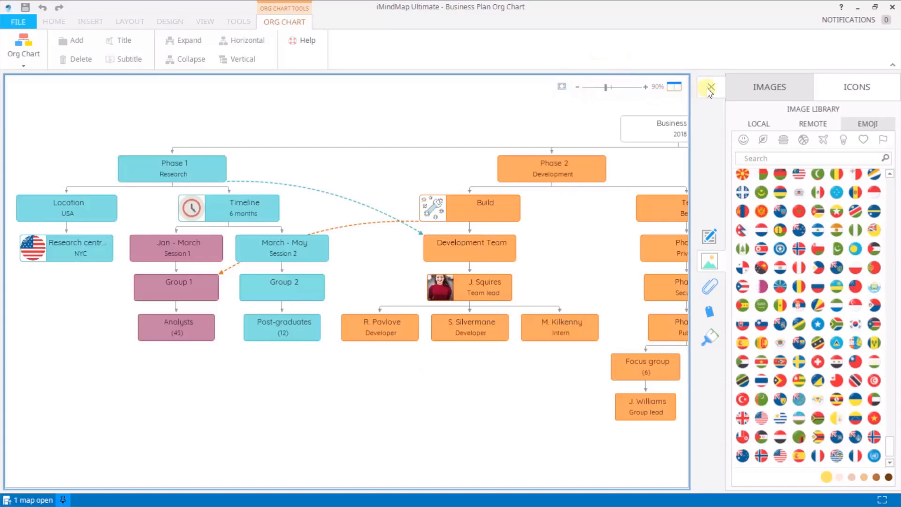
click(709, 88)
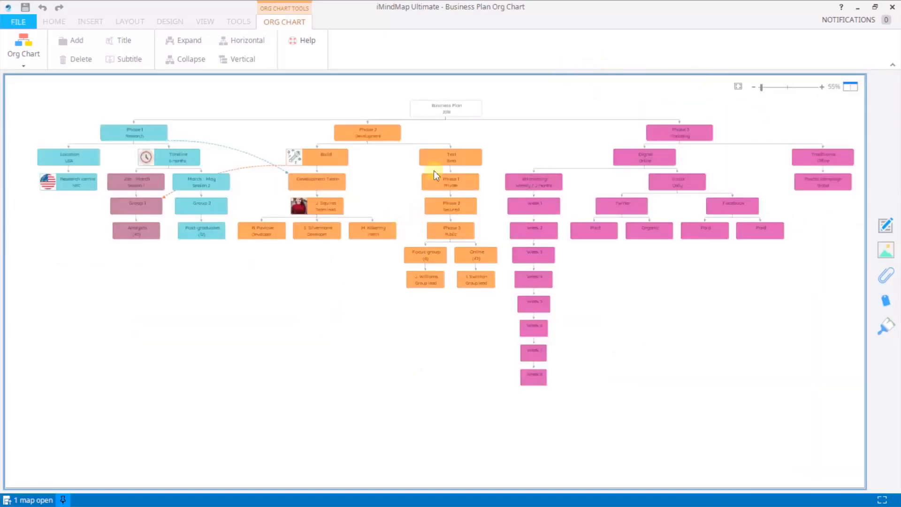
- Attach the note 'Hello, here is my note' to Test's Phase 1 node
click(450, 182)
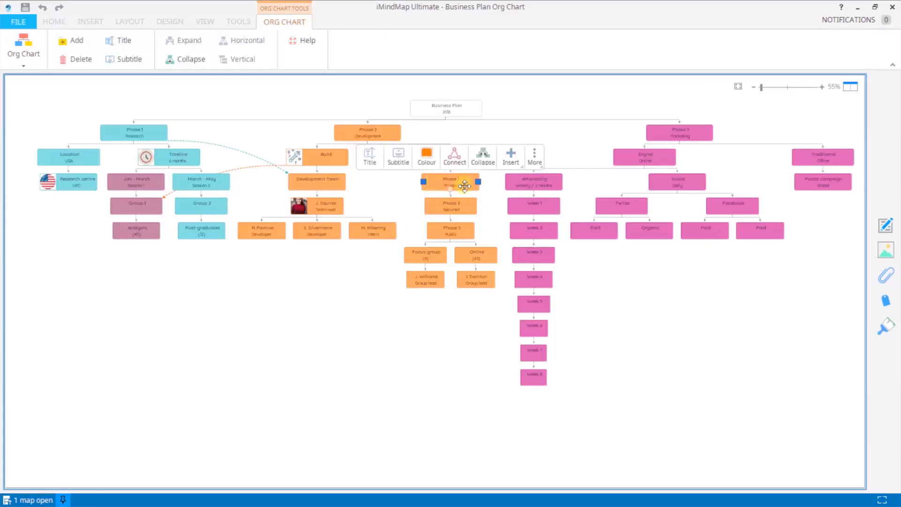
click(511, 156)
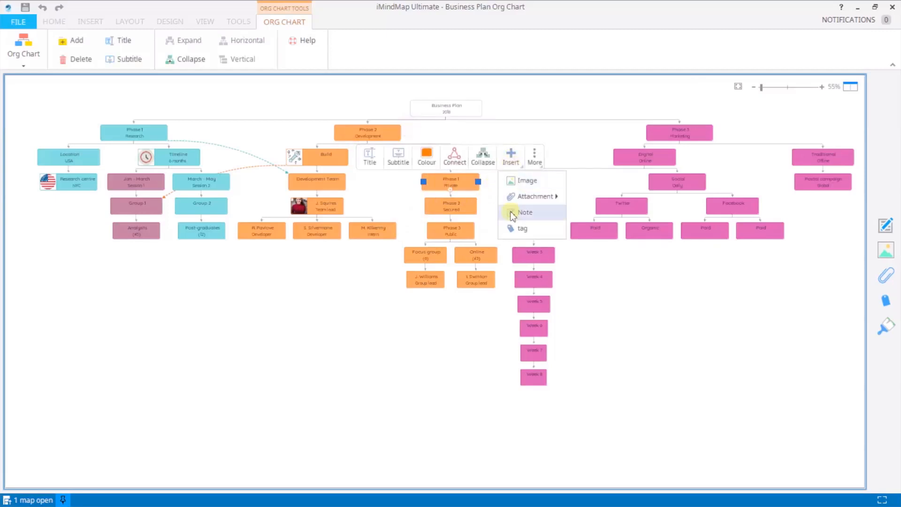
click(521, 213)
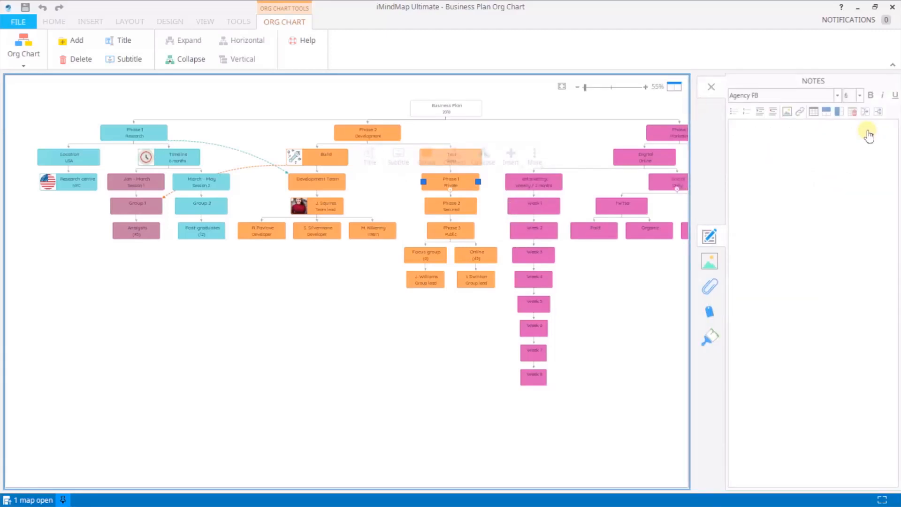
text(Hello, here i)
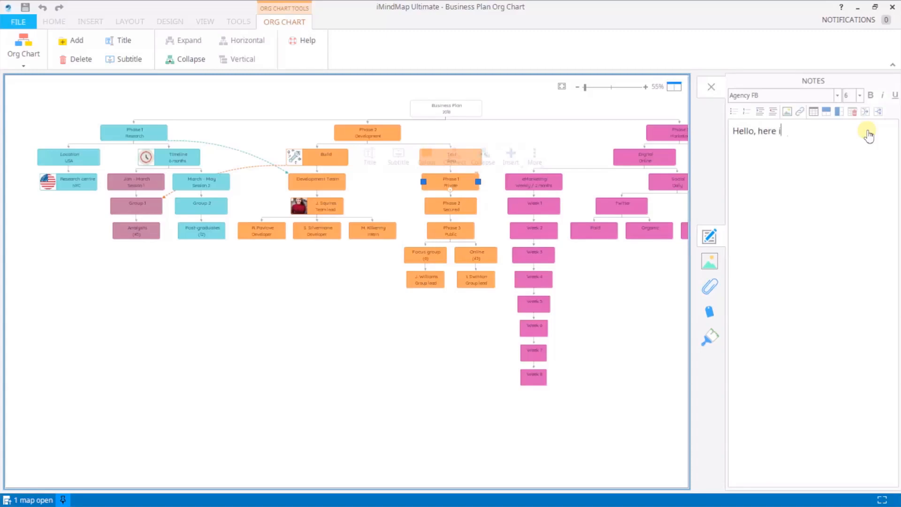
text(s my)
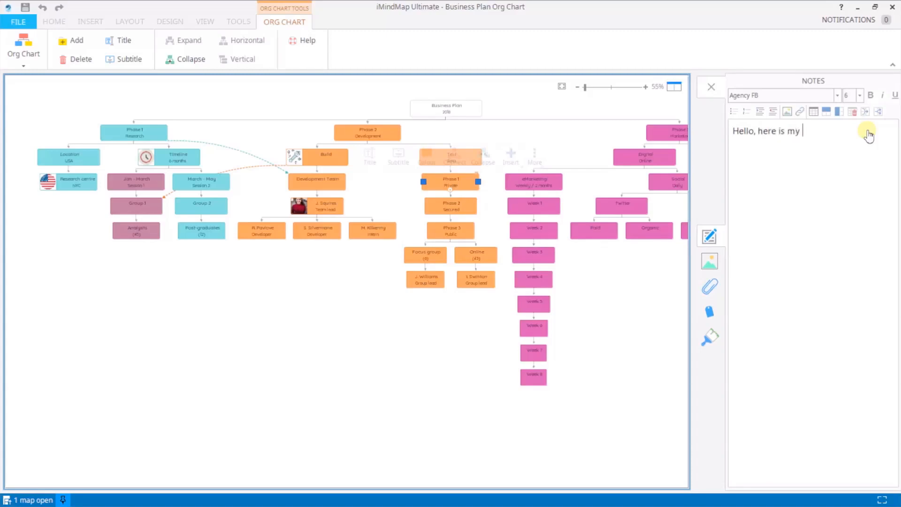
text(note)
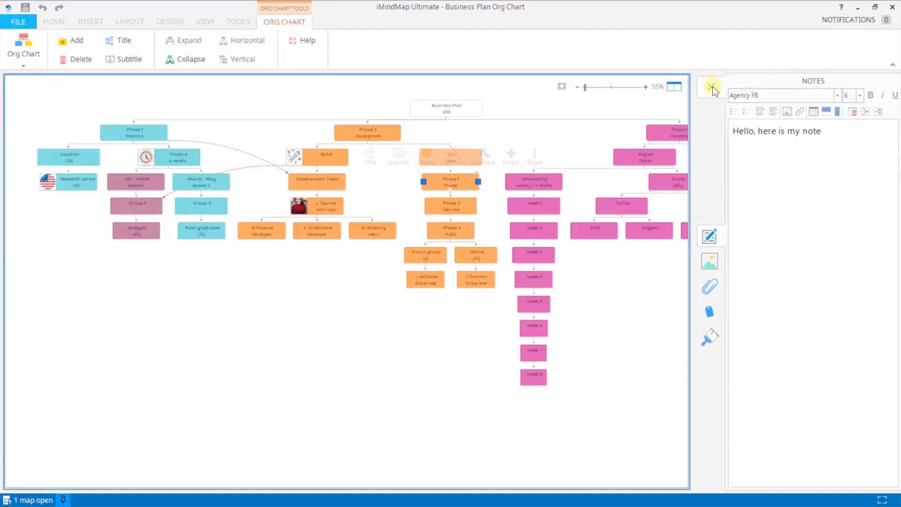
- Close the note, zoom in, then reopen Phase 1's note and hide it again
click(712, 87)
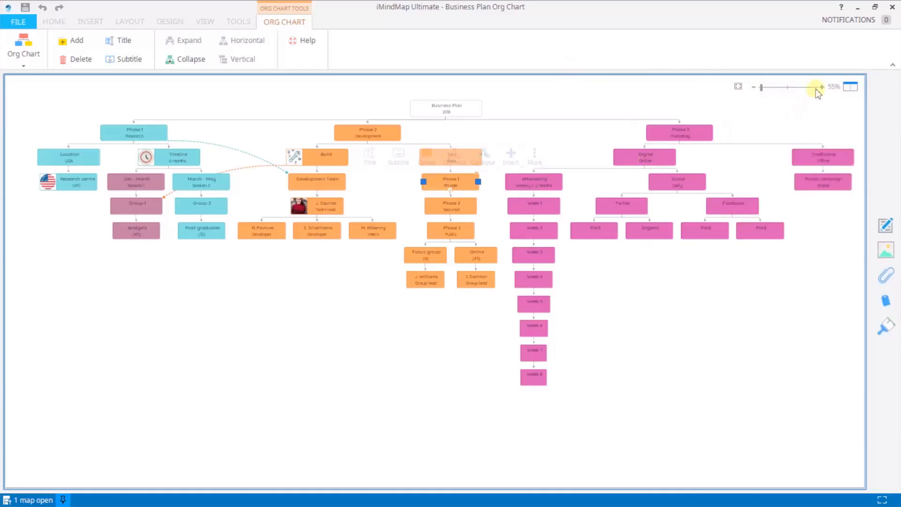
click(821, 87)
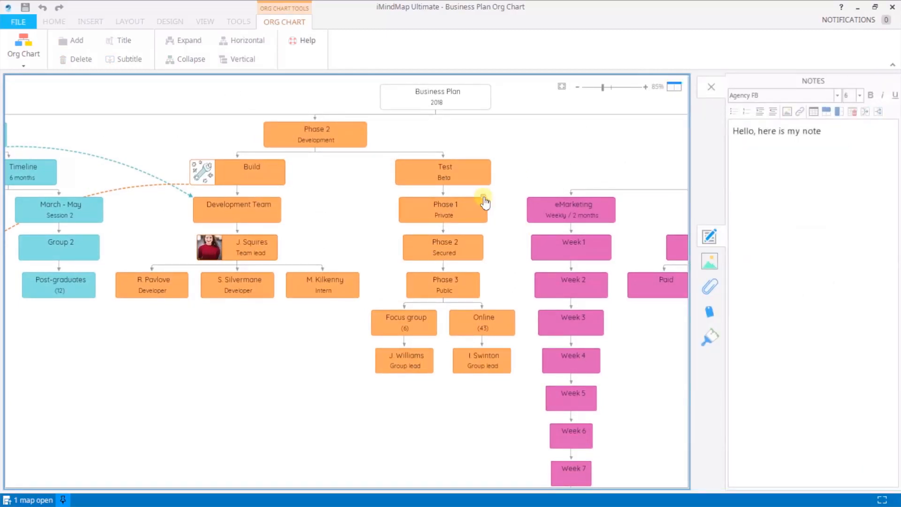
click(712, 88)
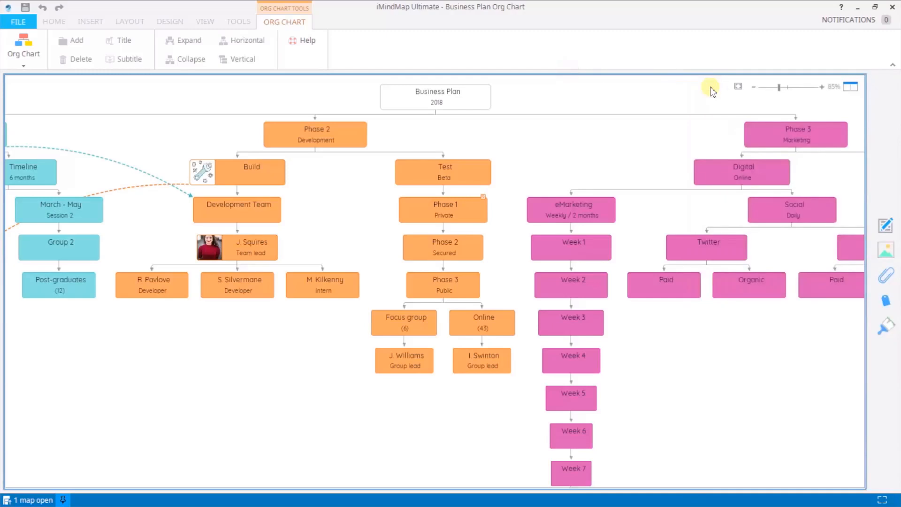
click(885, 225)
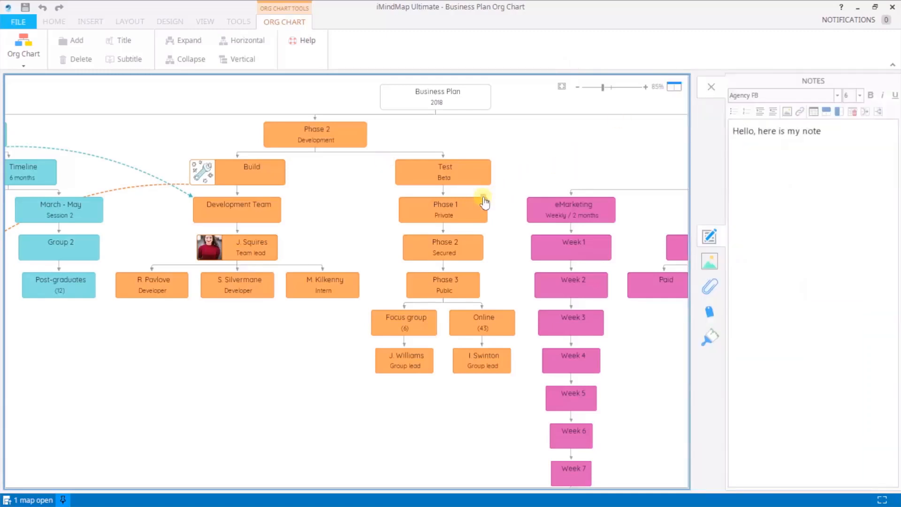
click(712, 87)
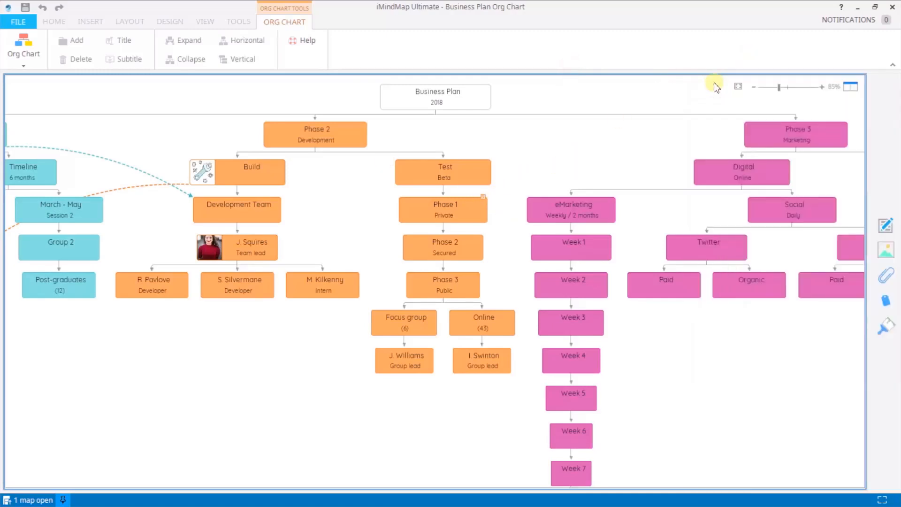